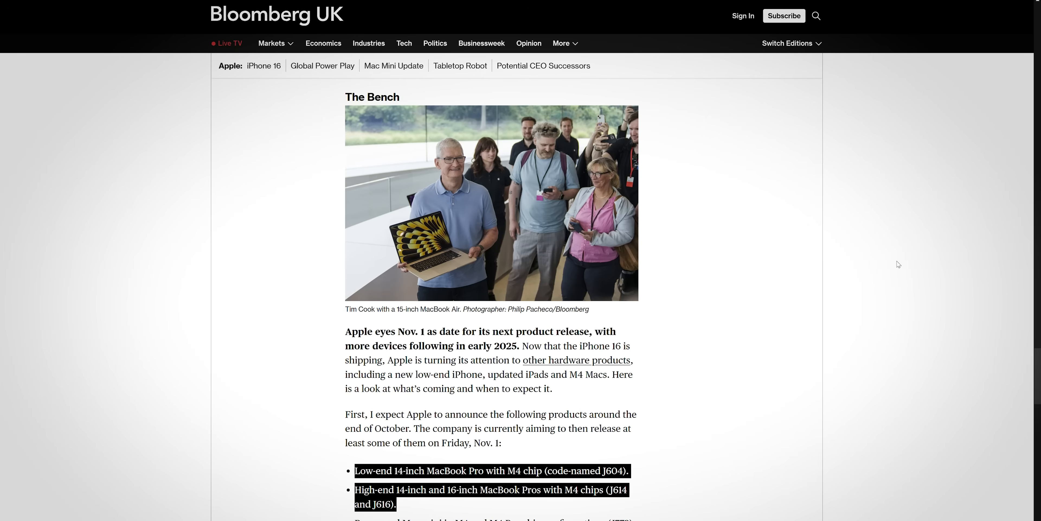
{"action": "scroll", "scroll_direction": "down", "scroll_amount": 3}
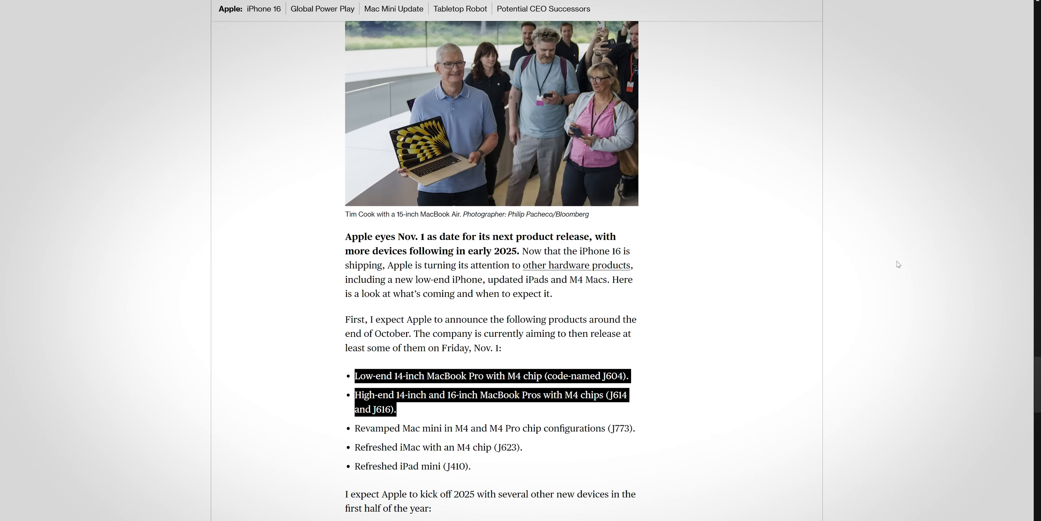
{"action": "scroll", "scroll_direction": "down", "scroll_amount": 3}
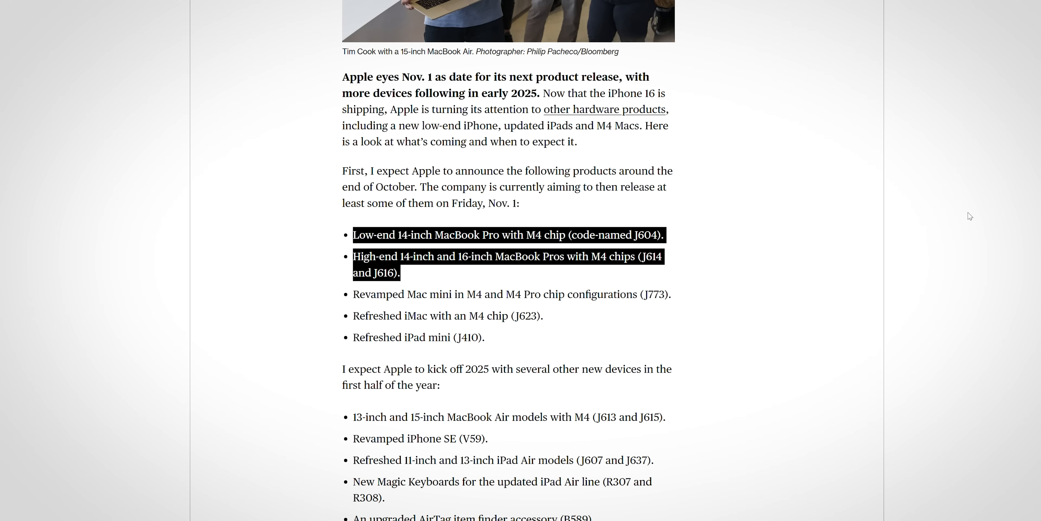